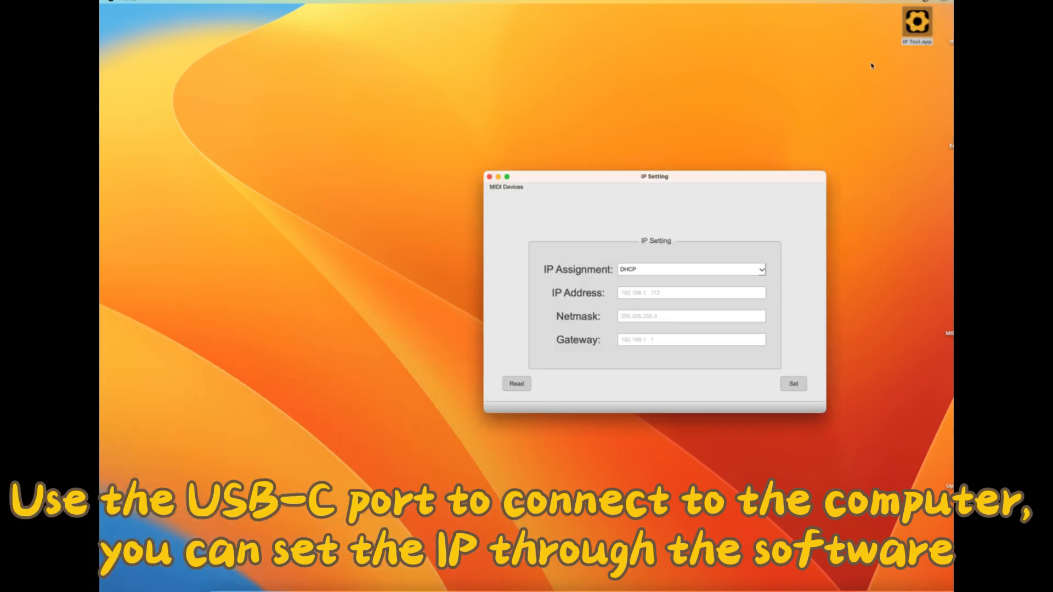
pyautogui.moveTo(521, 199)
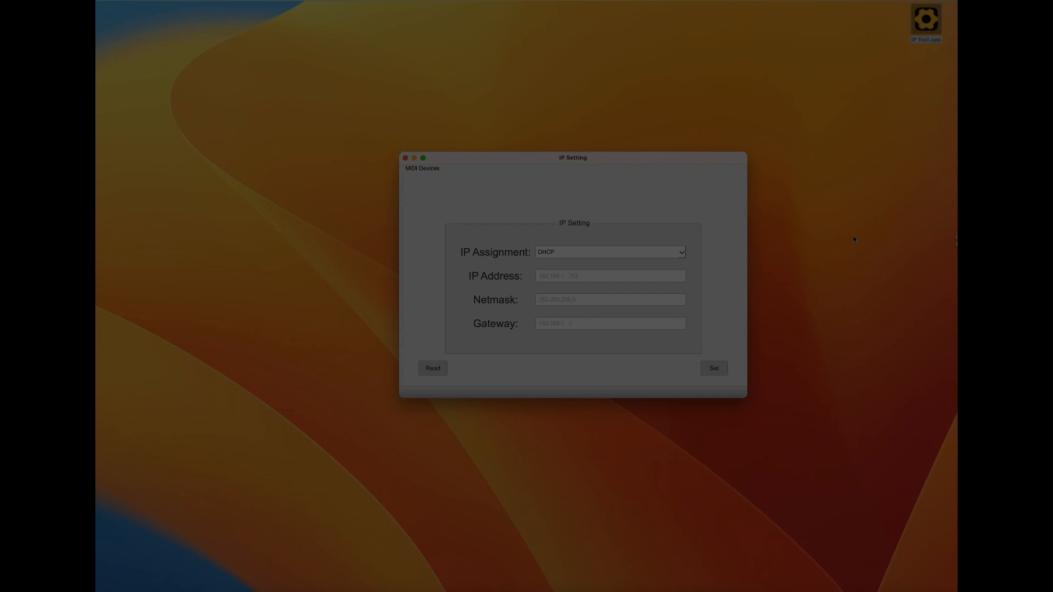
# Step: Read the device's current IP settings and switch IP Assignment from DHCP to Manually
pyautogui.click(432, 369)
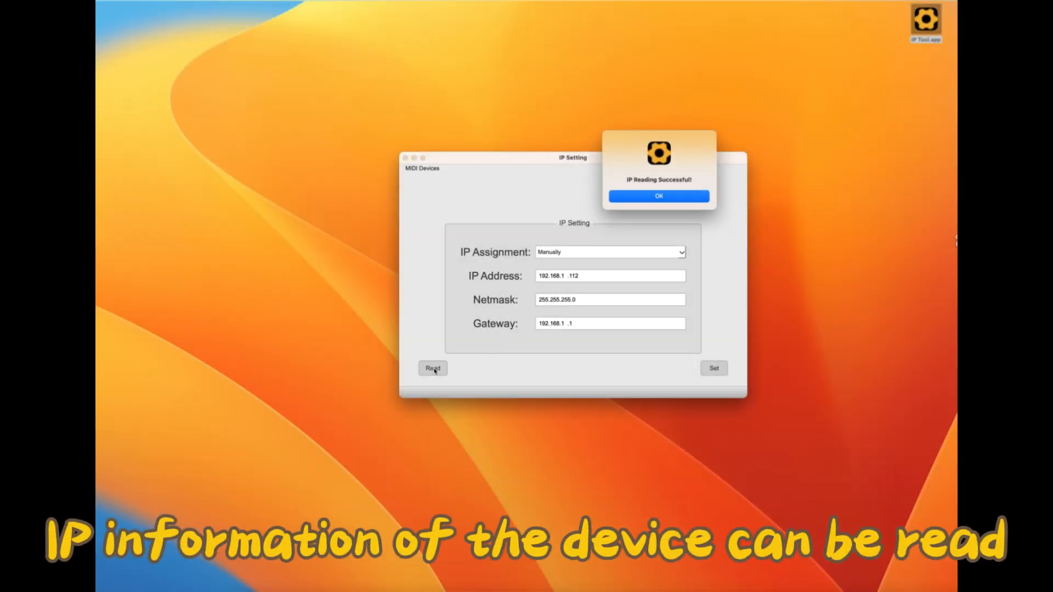
pyautogui.click(659, 197)
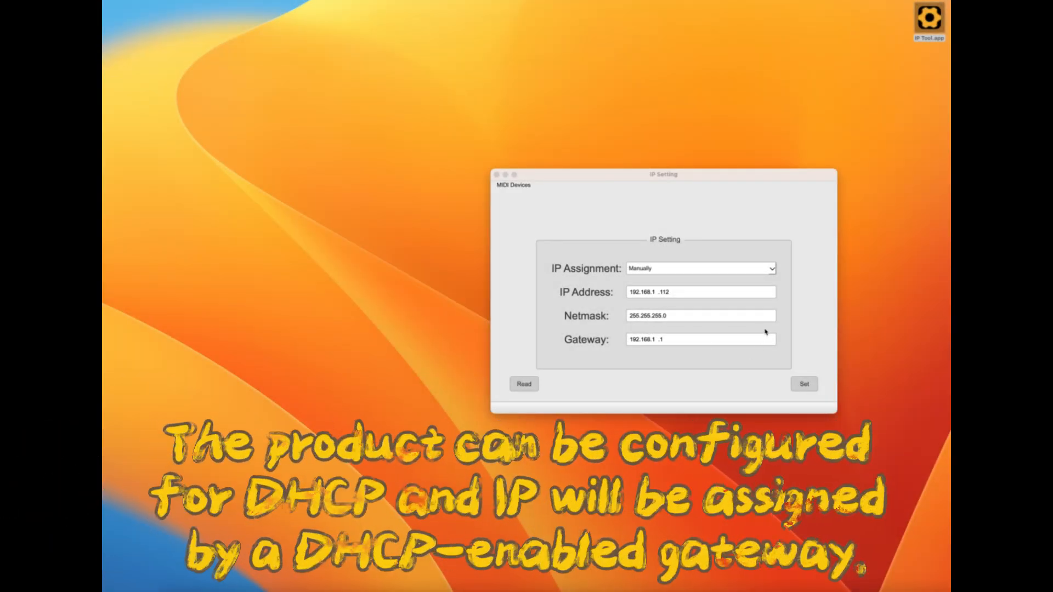
pyautogui.click(701, 267)
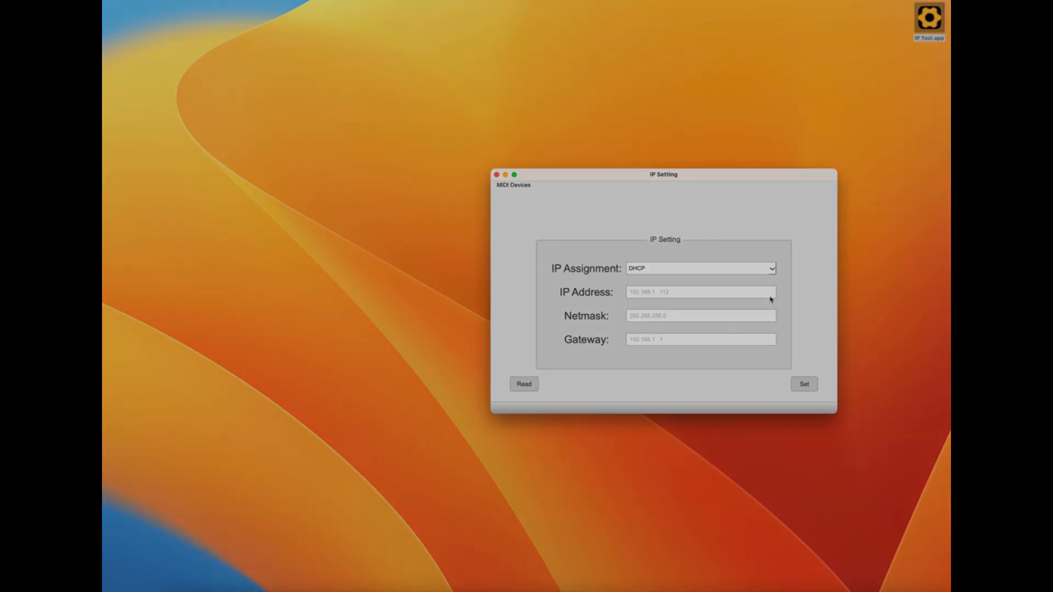
pyautogui.click(701, 267)
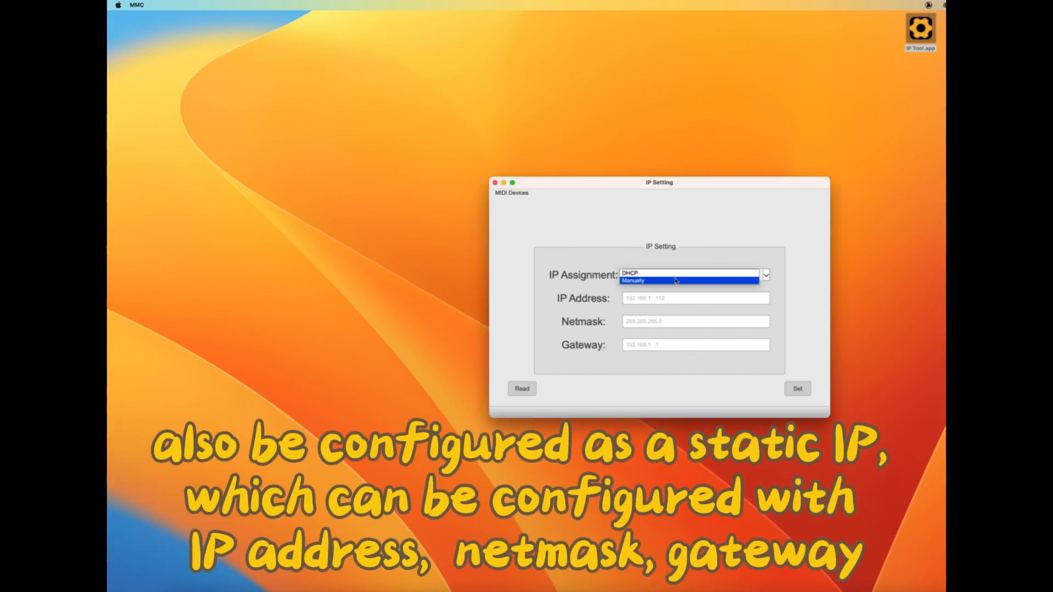
pyautogui.click(695, 279)
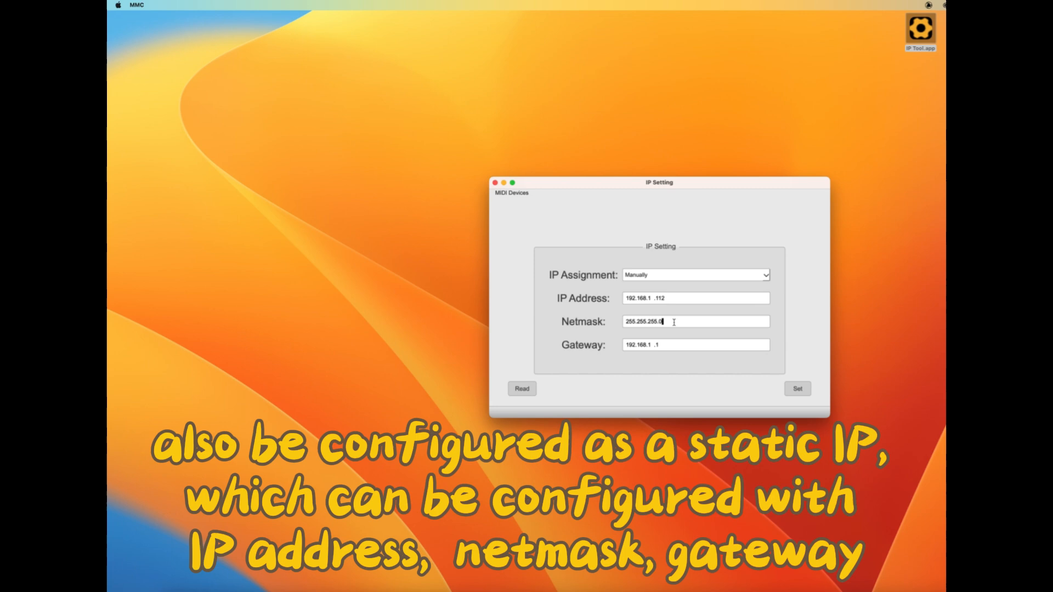
pyautogui.moveTo(678, 345)
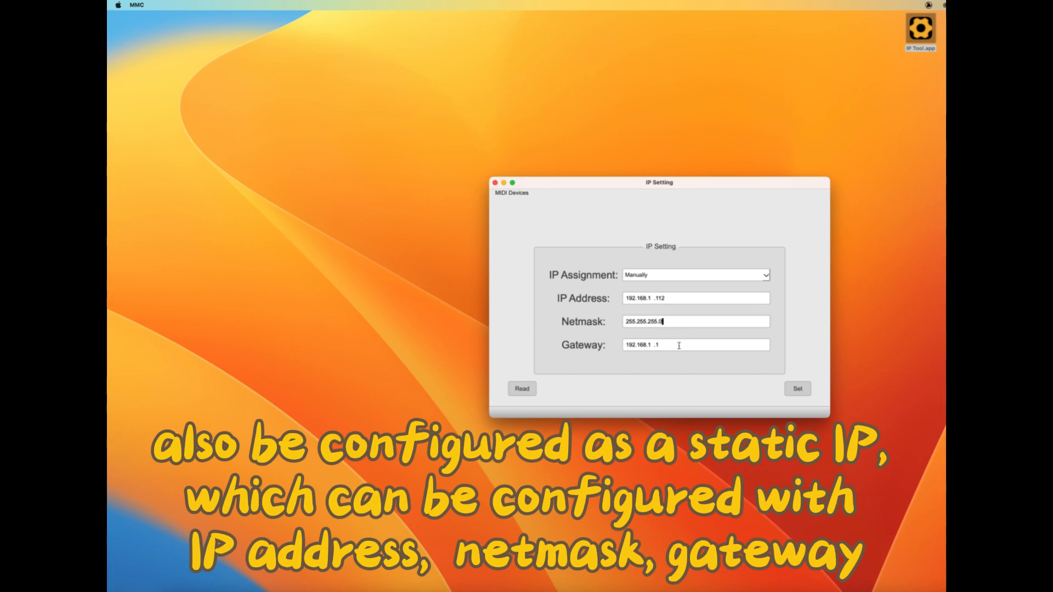
# Step: Apply static IP 192.168.1.112, netmask 255.255.255.0, gateway 192.168.1.1 to the device
pyautogui.click(798, 388)
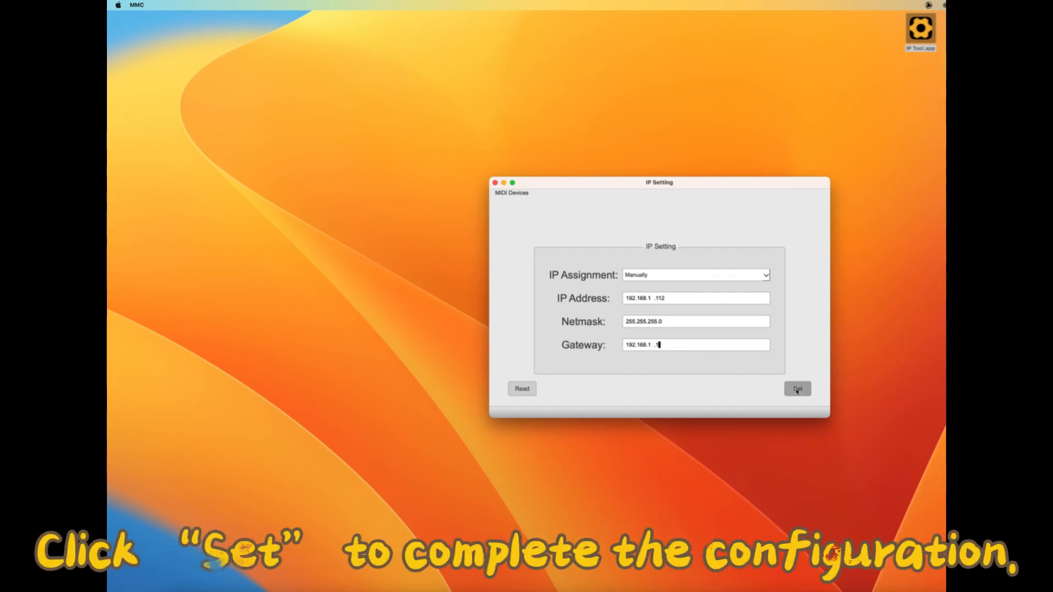
pyautogui.click(797, 388)
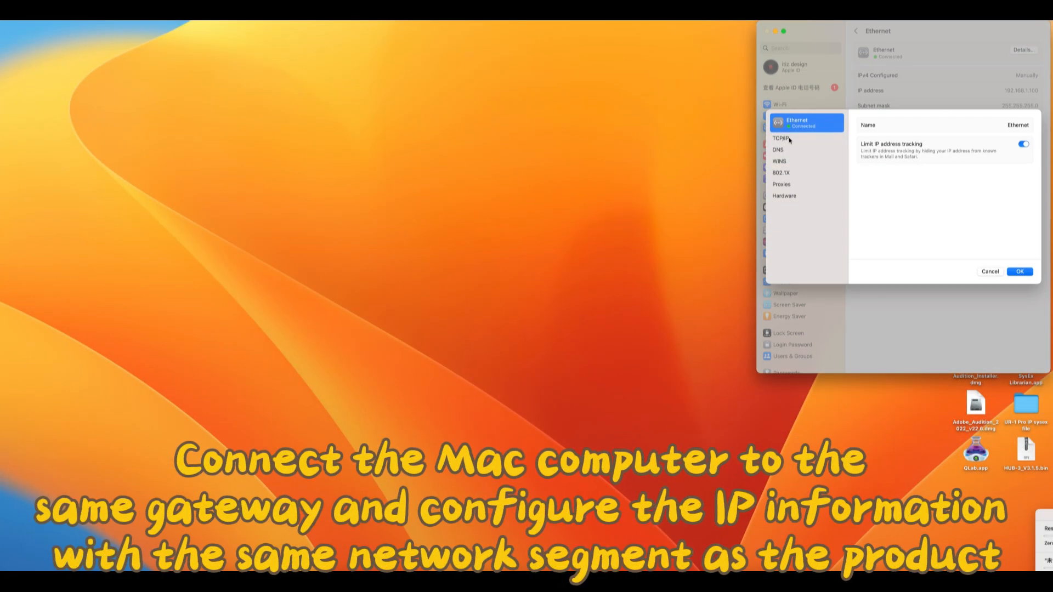
# Step: View the Ethernet connection's TCP/IP address settings on the 192.168.1 subnet
pyautogui.click(782, 139)
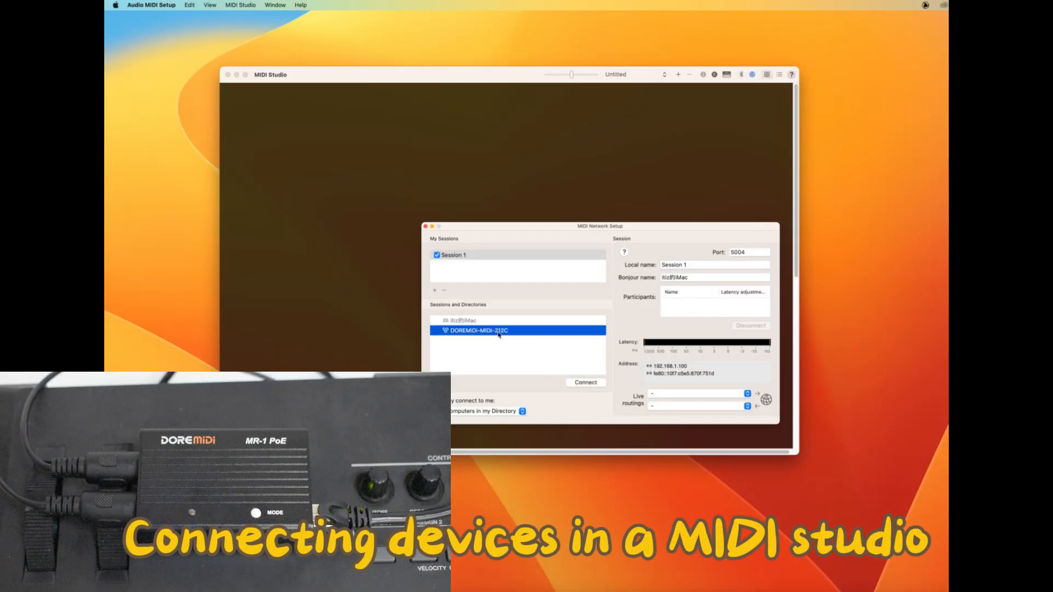
# Step: Connect Session 1 to the DOREMIDI-MIDI-212C network MIDI device
pyautogui.click(584, 382)
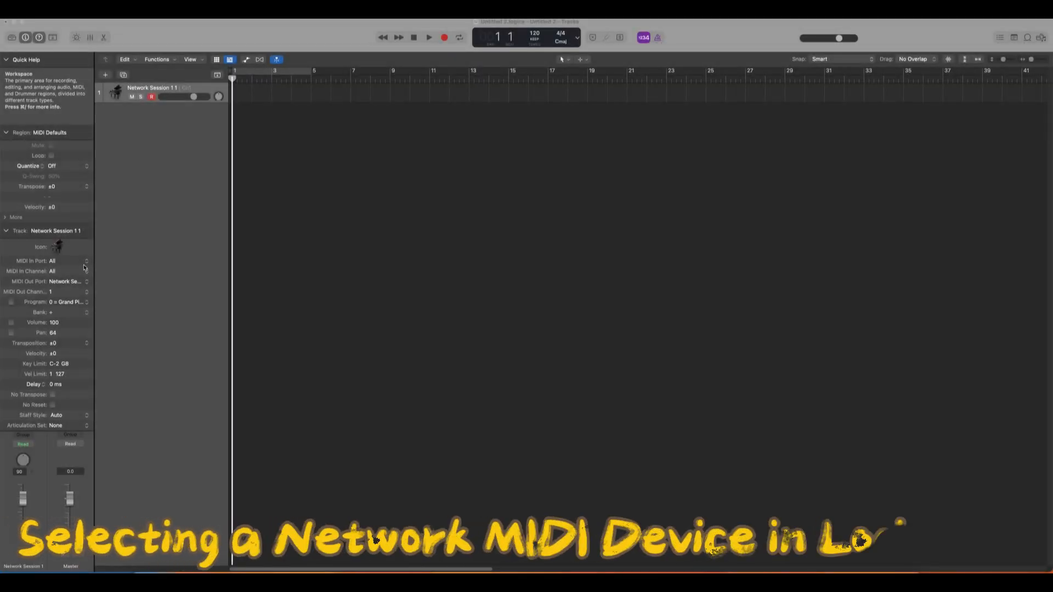
# Step: Take the track's MIDI input from Network Session 1 and record the incoming network MIDI
pyautogui.click(52, 271)
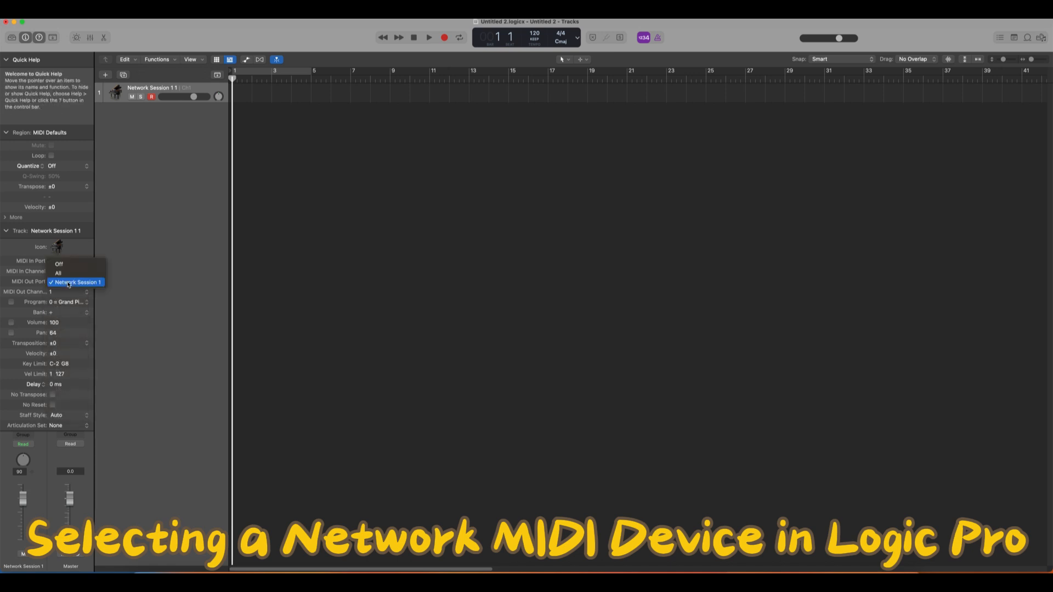
pyautogui.click(77, 282)
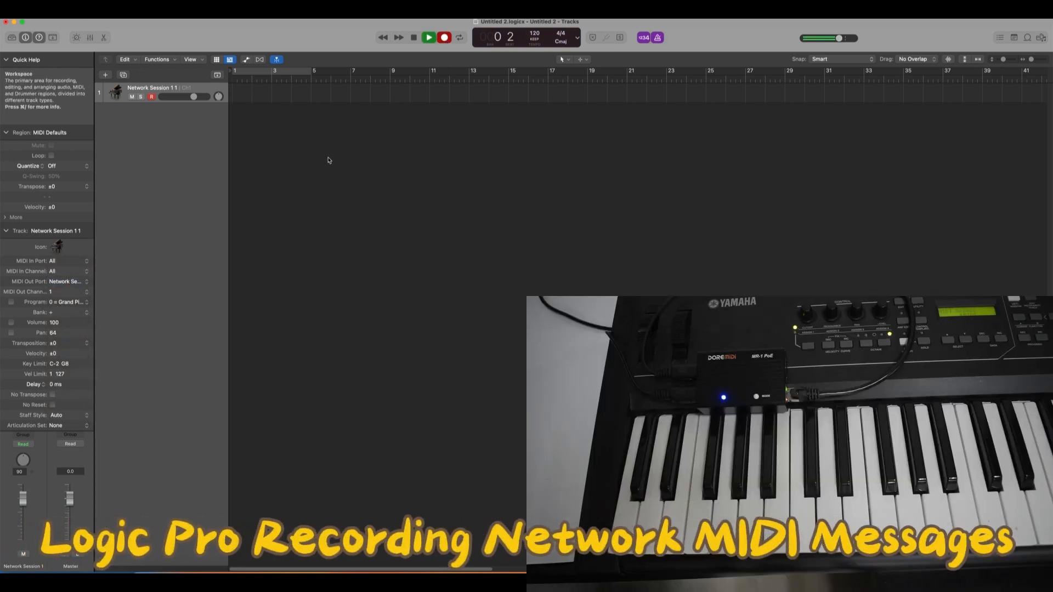
pyautogui.click(429, 38)
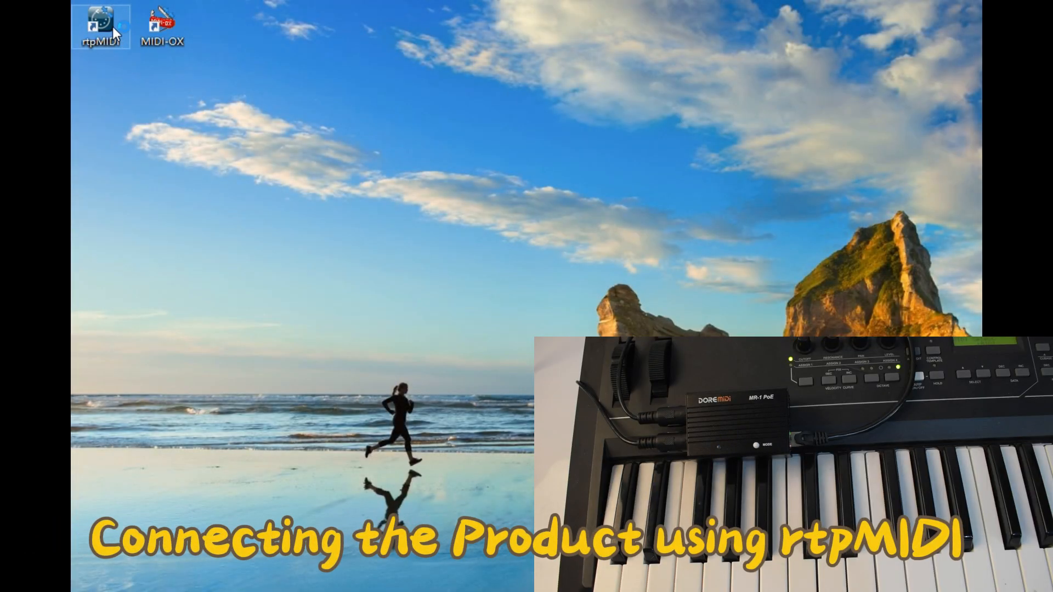
# Step: Launch rtpMIDI and connect the Computer session to DOREMIDI-MIDI-212C
pyautogui.doubleClick(100, 26)
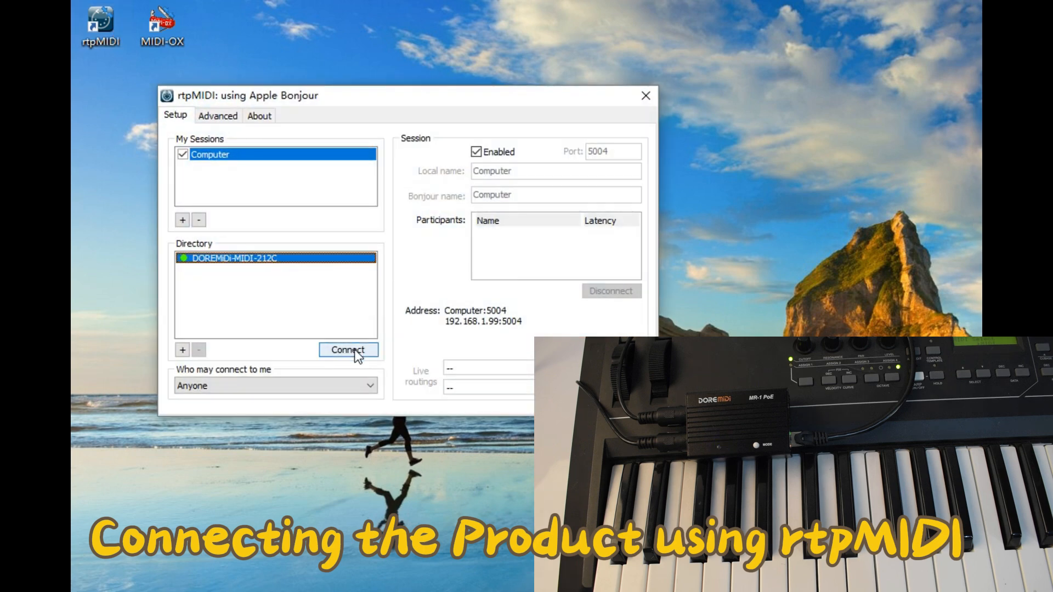
pyautogui.click(347, 350)
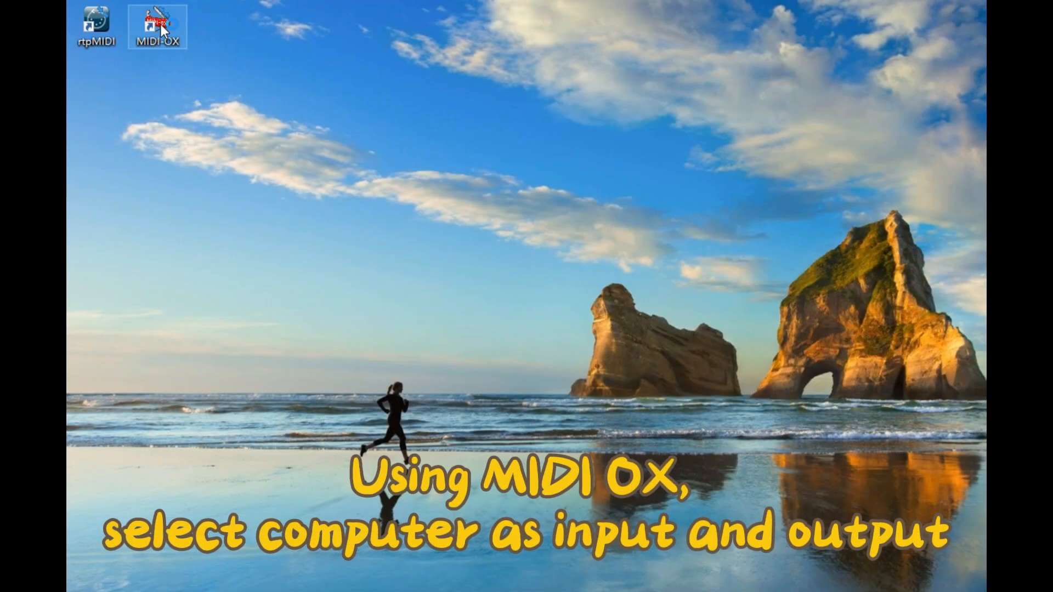
# Step: Launch MIDI-OX and confirm Computer as both MIDI input and output
pyautogui.doubleClick(158, 25)
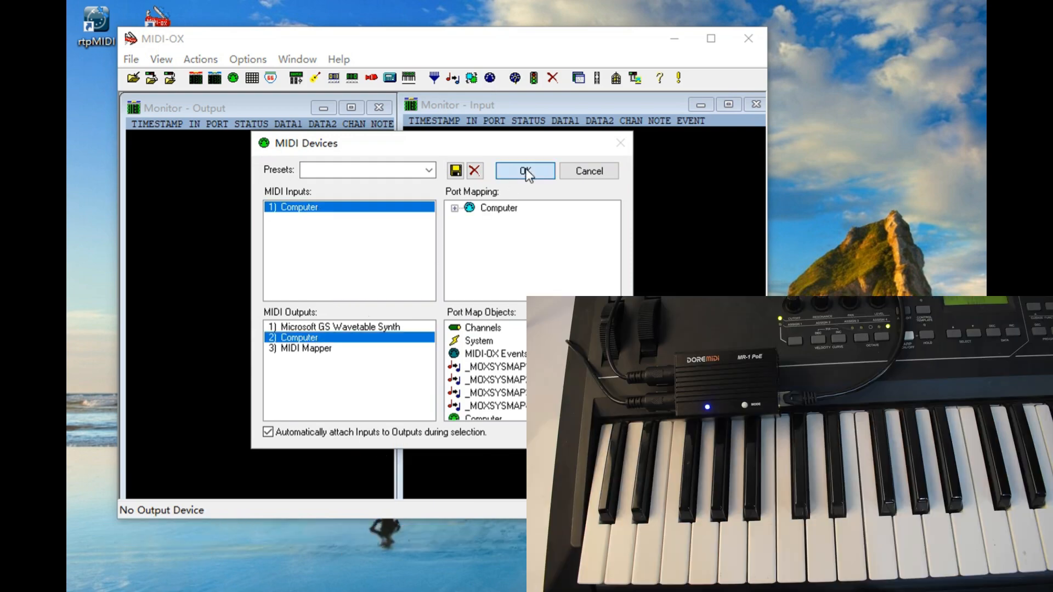
pyautogui.click(525, 171)
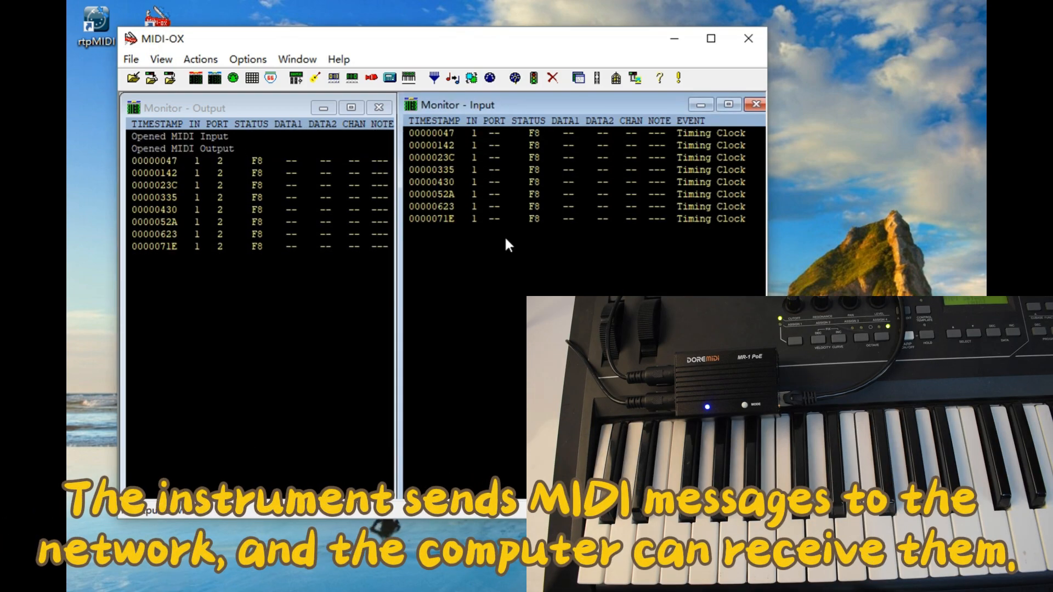